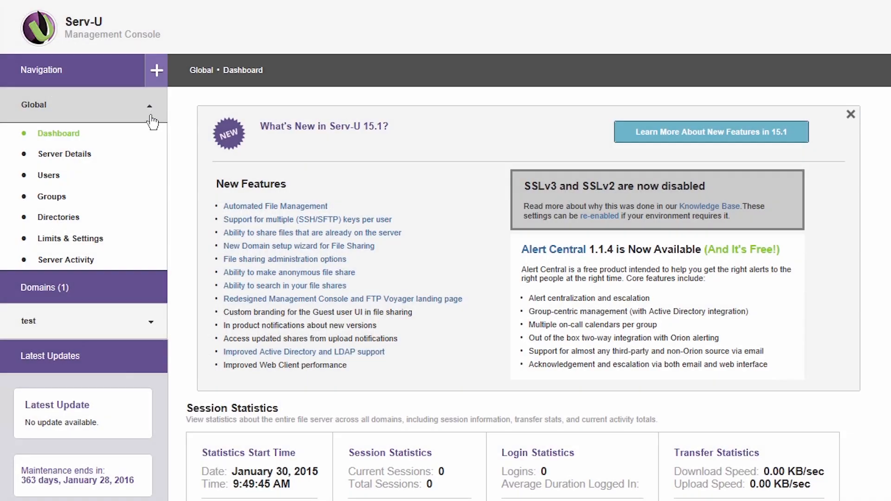
# Step: View the global Limits & Settings, then switch to the Web Client's empty Admin folder
pyautogui.click(71, 238)
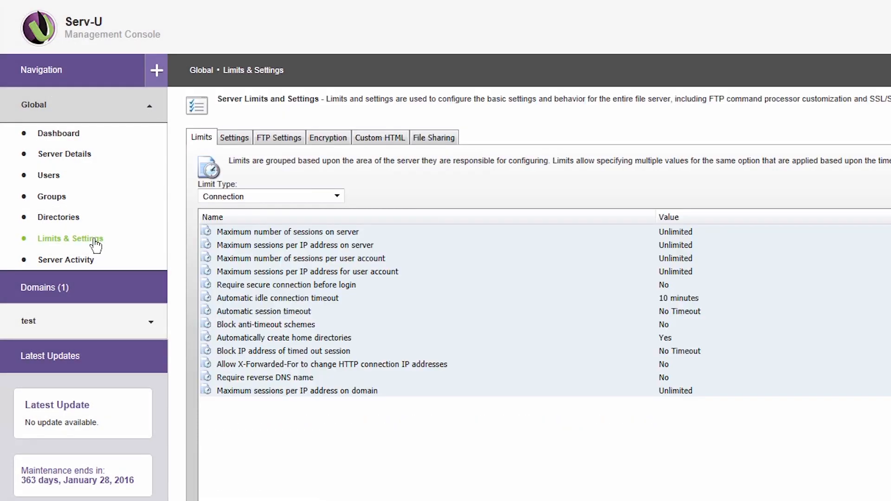
pyautogui.click(328, 137)
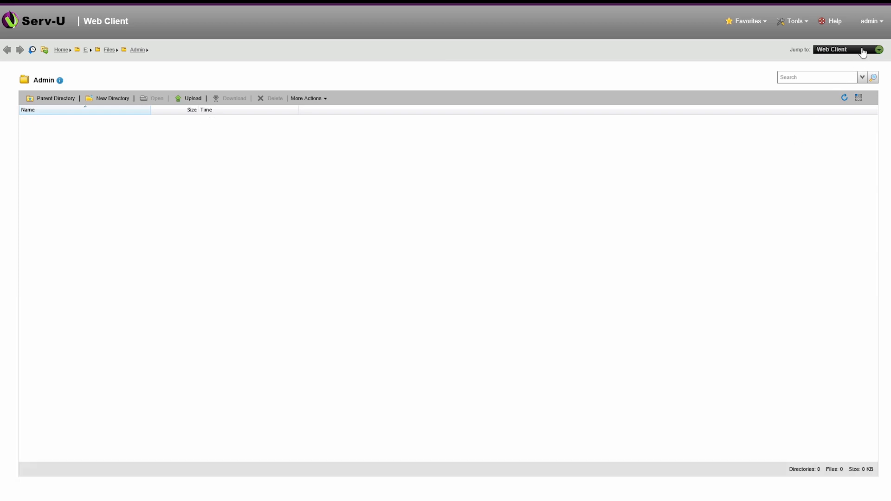
pyautogui.click(847, 49)
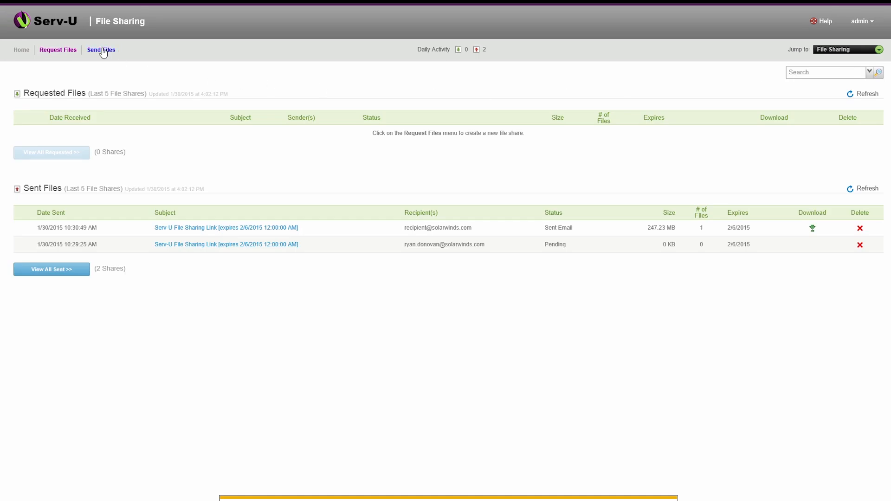
pyautogui.click(102, 51)
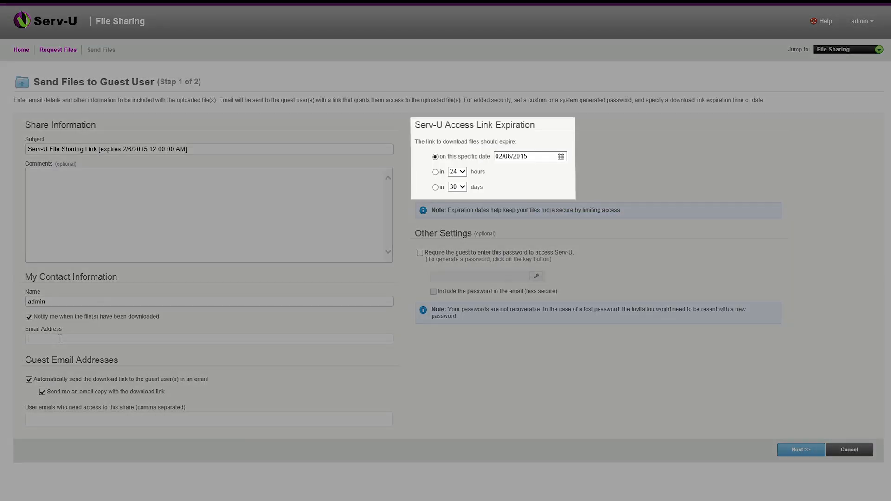
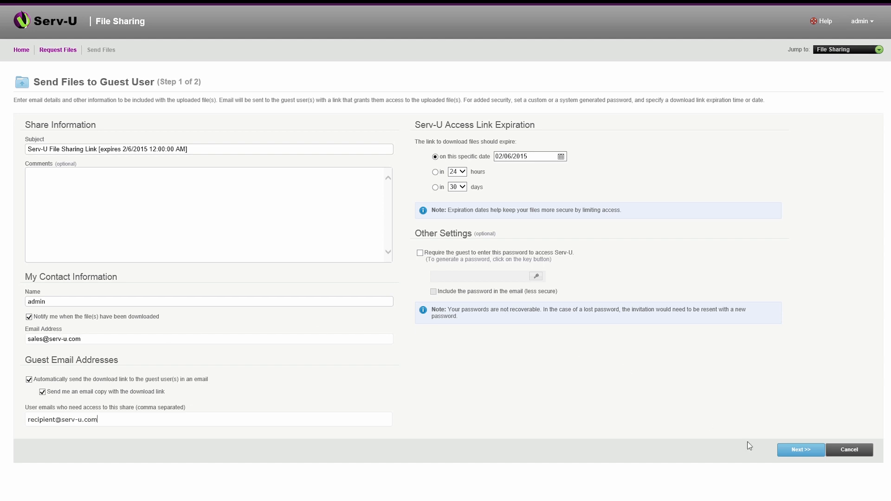
pyautogui.click(801, 450)
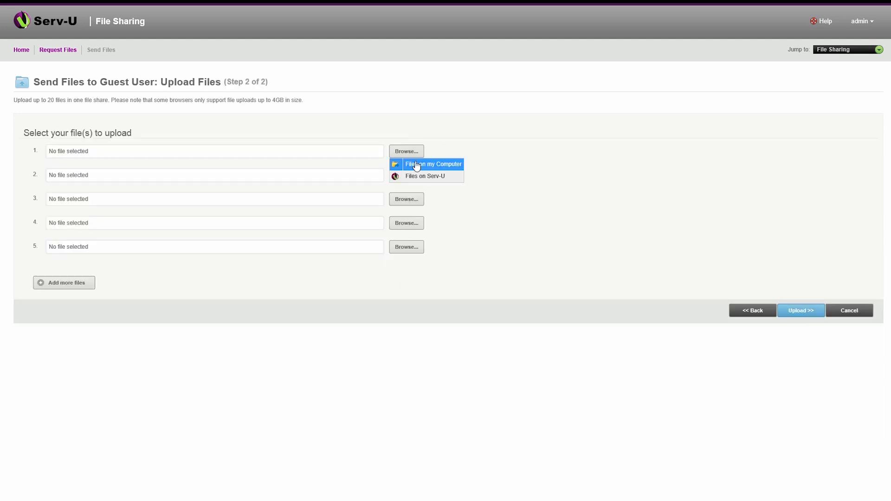
# Step: Upload the Word document from the local computer to the share
pyautogui.click(433, 164)
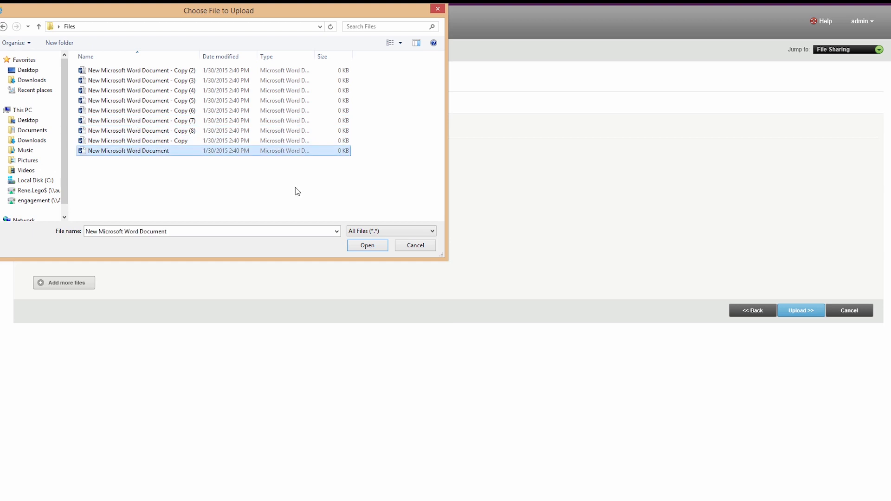
pyautogui.click(367, 245)
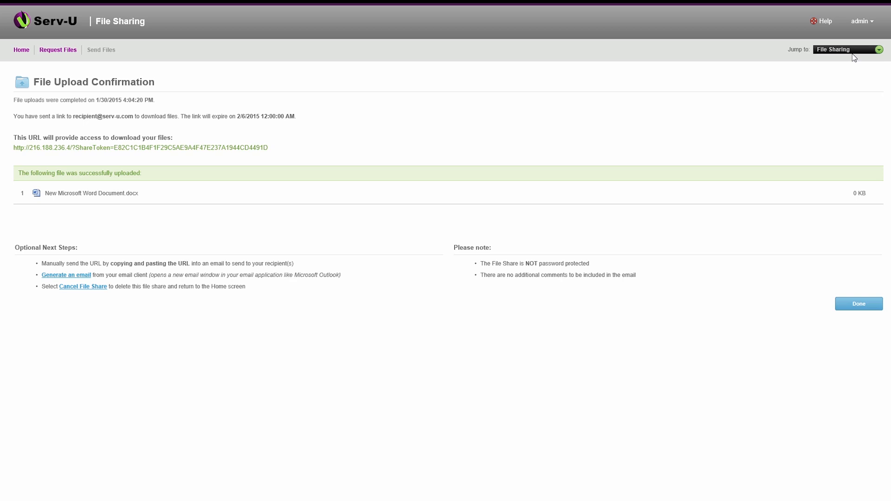
pyautogui.click(847, 50)
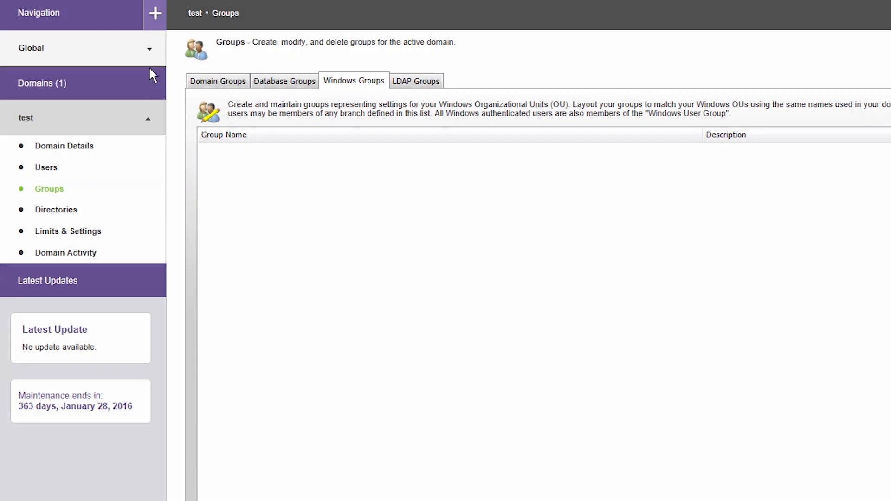
# Step: Check the dashboard's zero session statistics and active sessions, then scroll through the server log
pyautogui.click(31, 48)
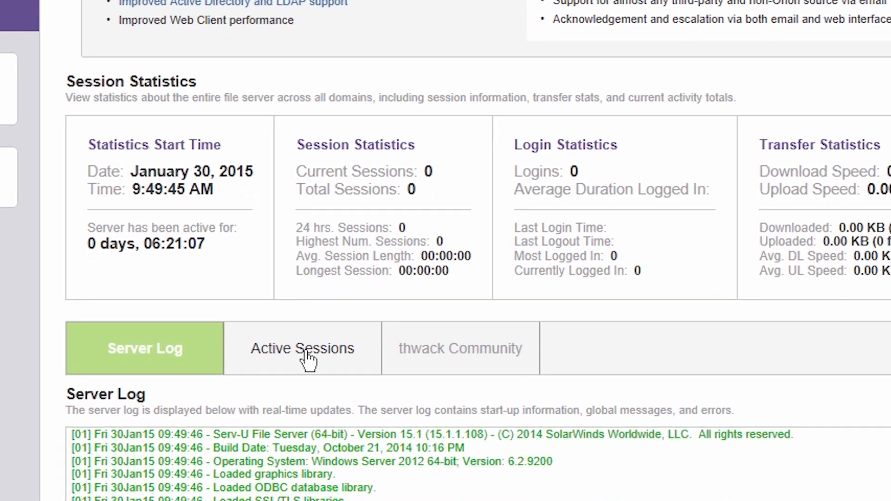
pyautogui.click(302, 349)
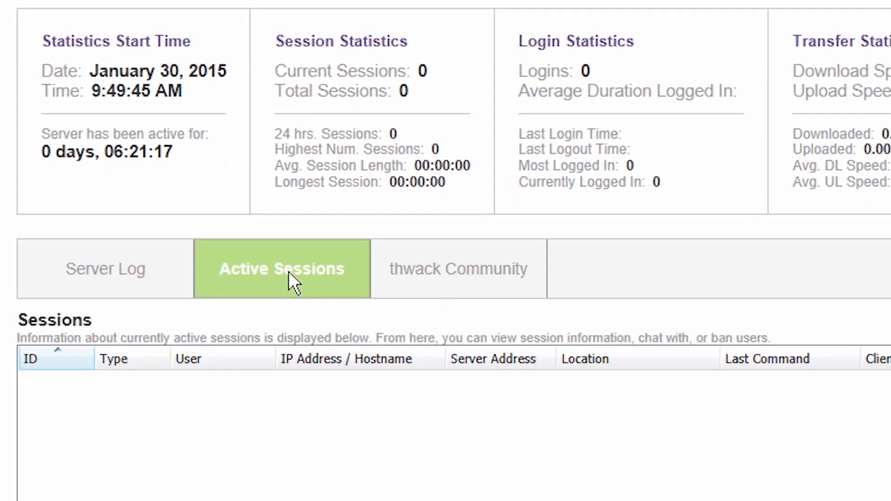
pyautogui.click(105, 268)
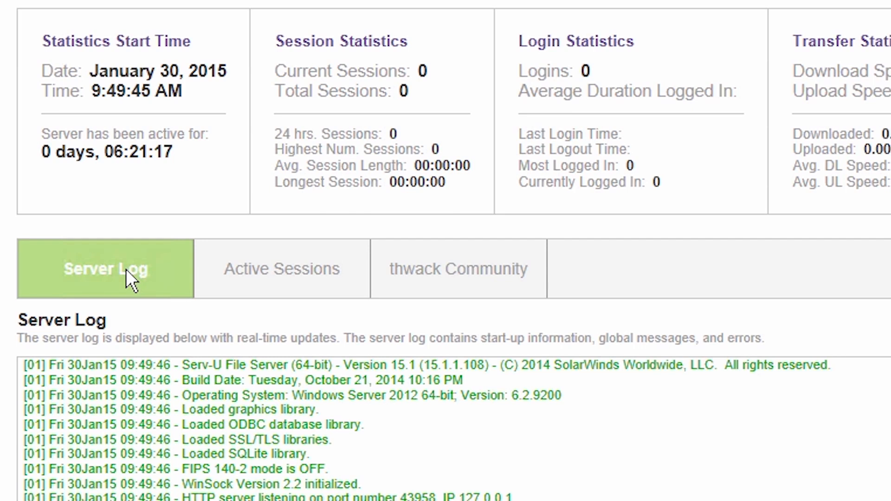
pyautogui.scroll(-3)
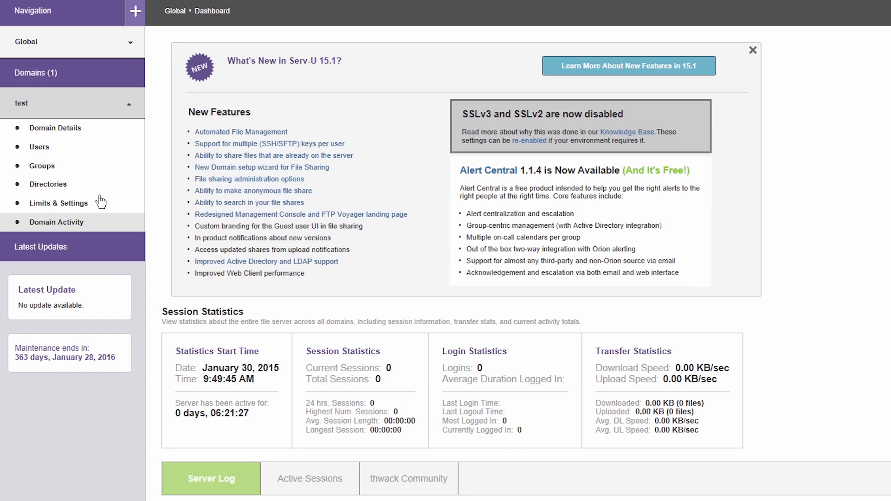
# Step: Open the test domain's Windows Authentication and view the Default Windows User Group's limits and settings
pyautogui.click(38, 147)
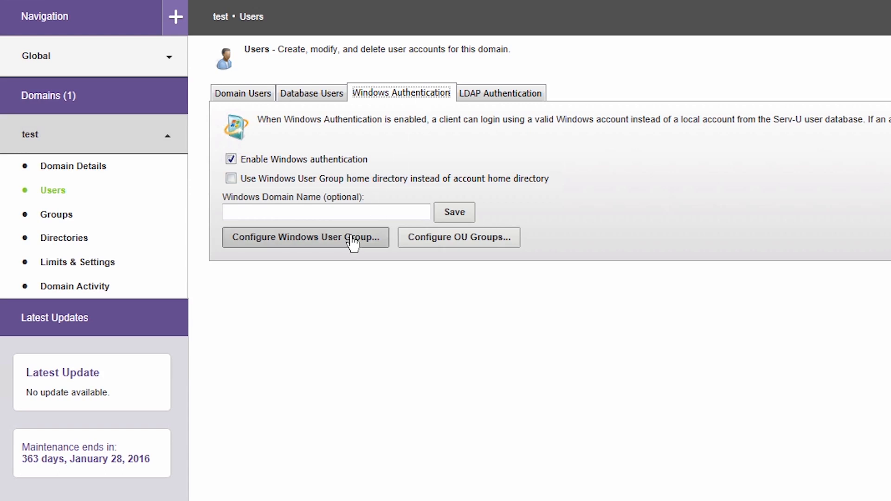
pyautogui.click(306, 237)
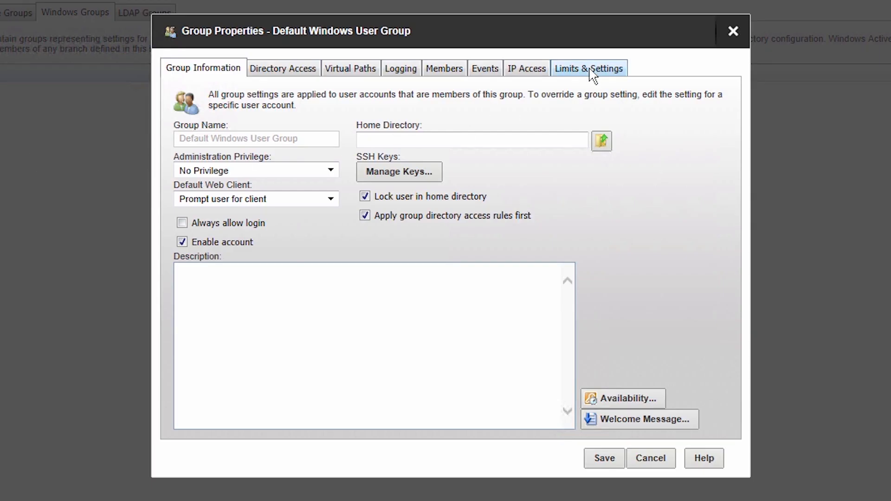
pyautogui.click(588, 69)
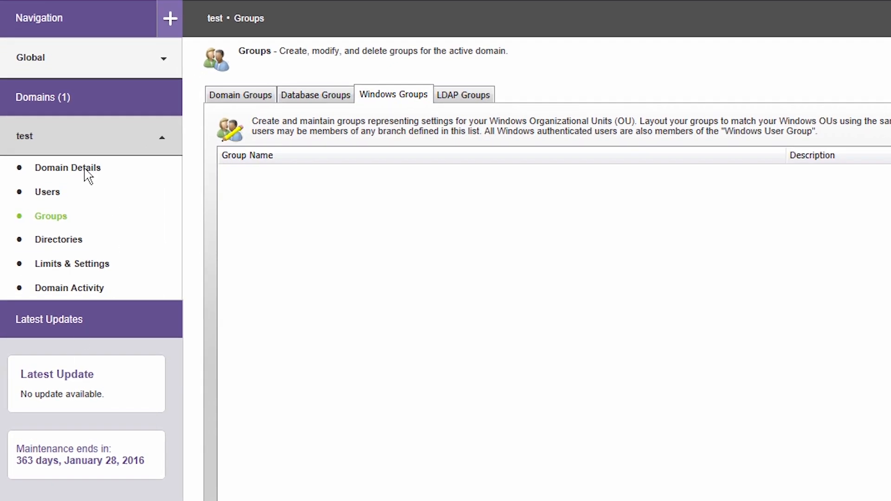
# Step: Add a test-domain event of type File Deleted with action Write to Windows Event Log
pyautogui.click(68, 168)
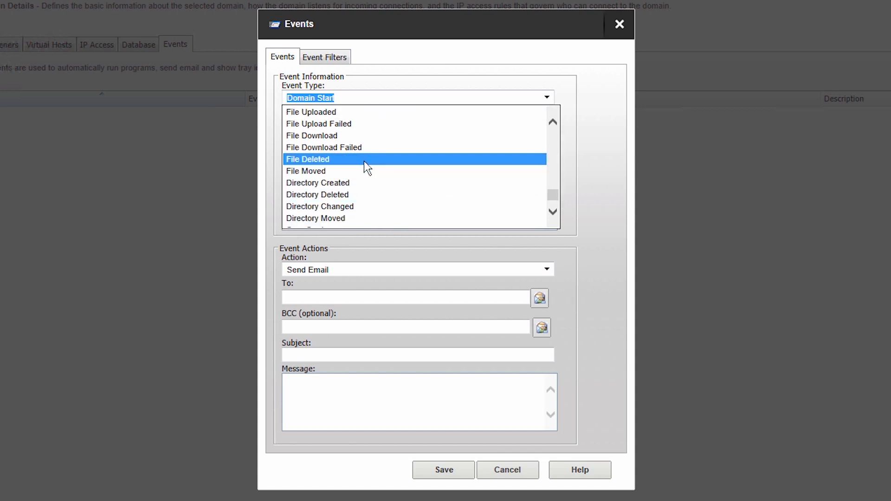
pyautogui.click(417, 269)
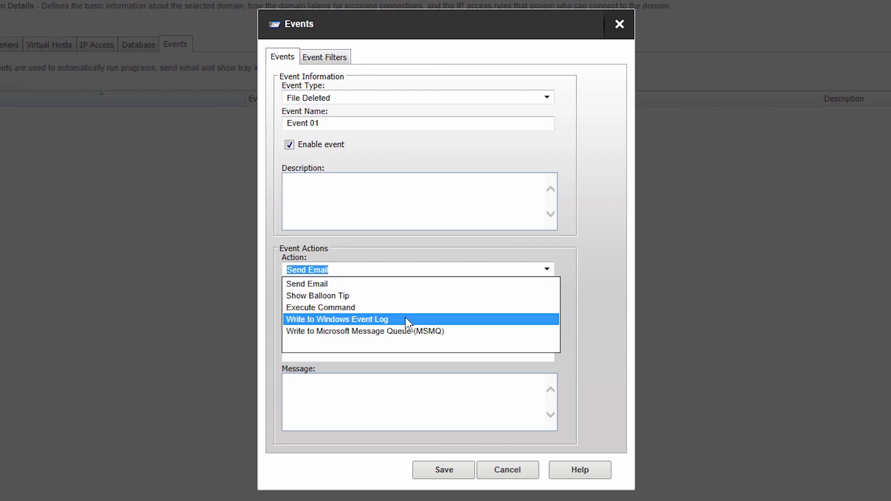
pyautogui.click(337, 320)
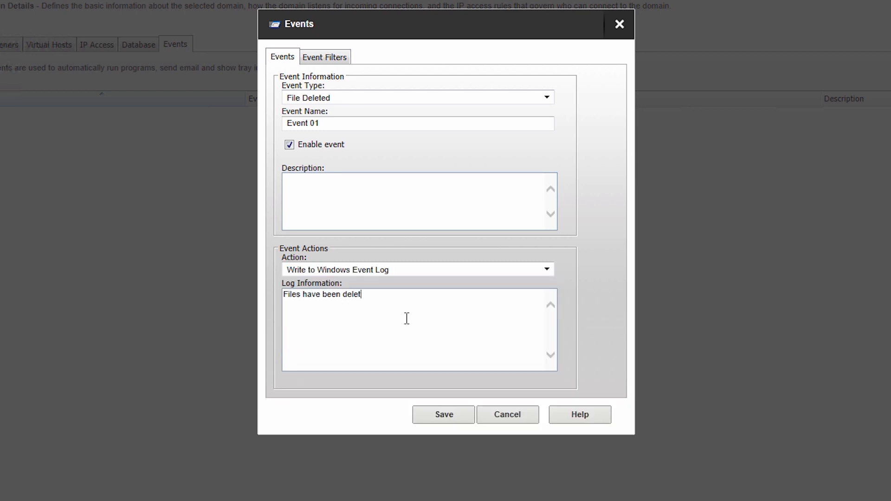